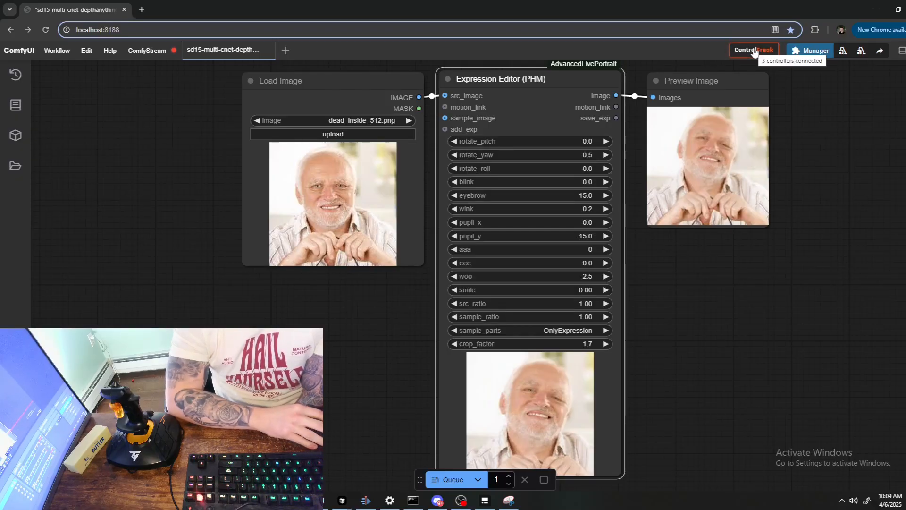
# Open ControlFreak to view its three controllers, the empty mappings and the UI Commands list.
pyautogui.click(753, 49)
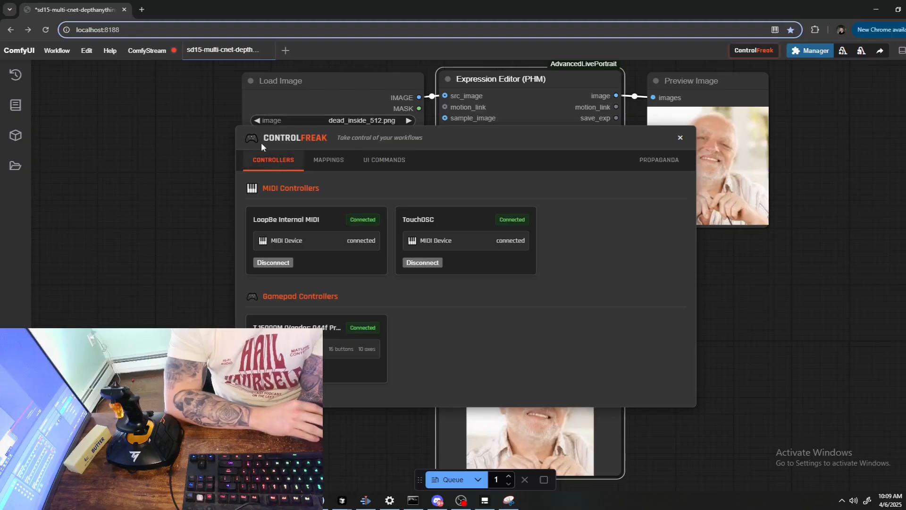
pyautogui.moveTo(279, 166)
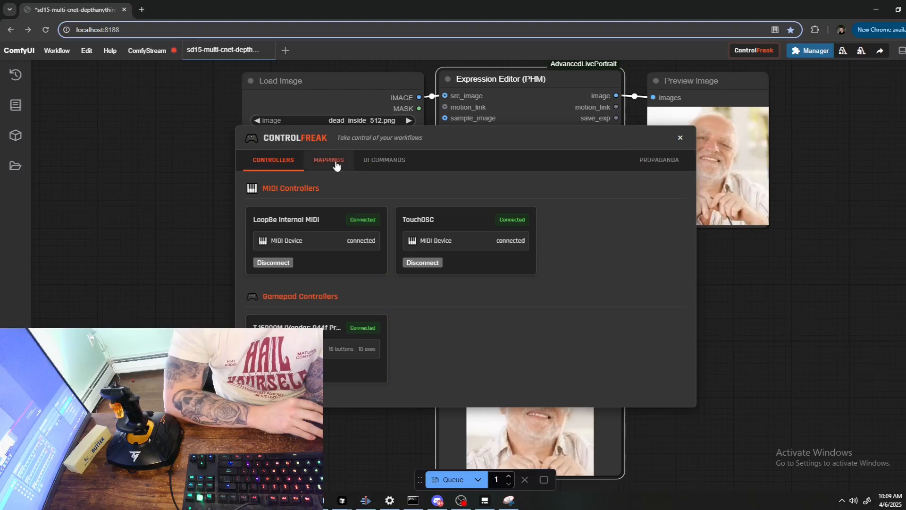
pyautogui.click(328, 160)
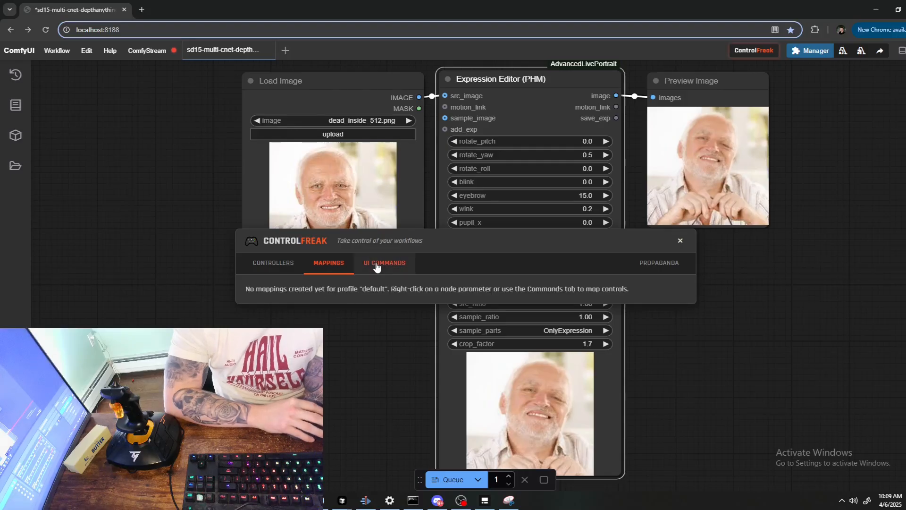
pyautogui.click(383, 263)
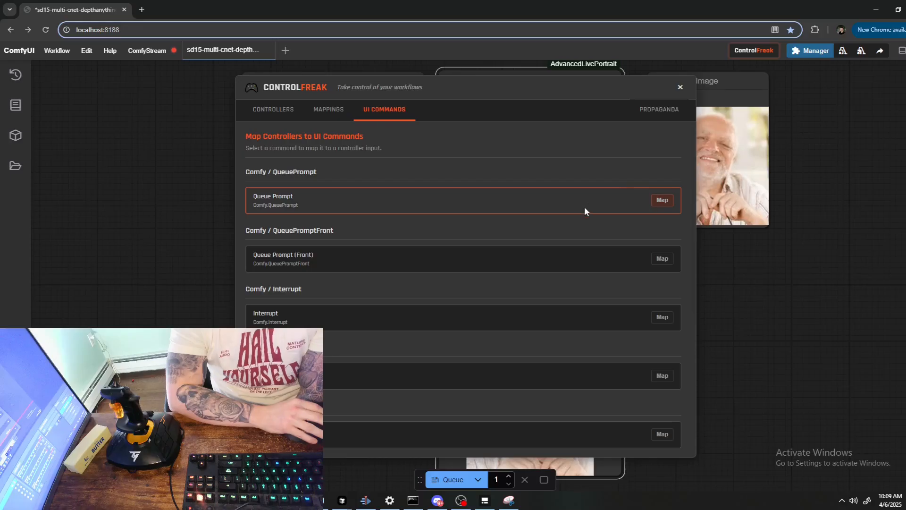
pyautogui.moveTo(476, 221)
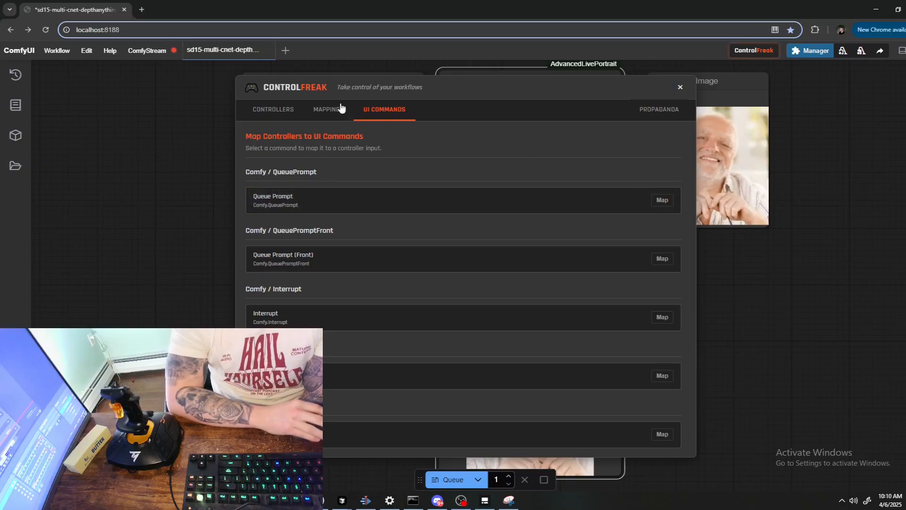
pyautogui.moveTo(776, 247)
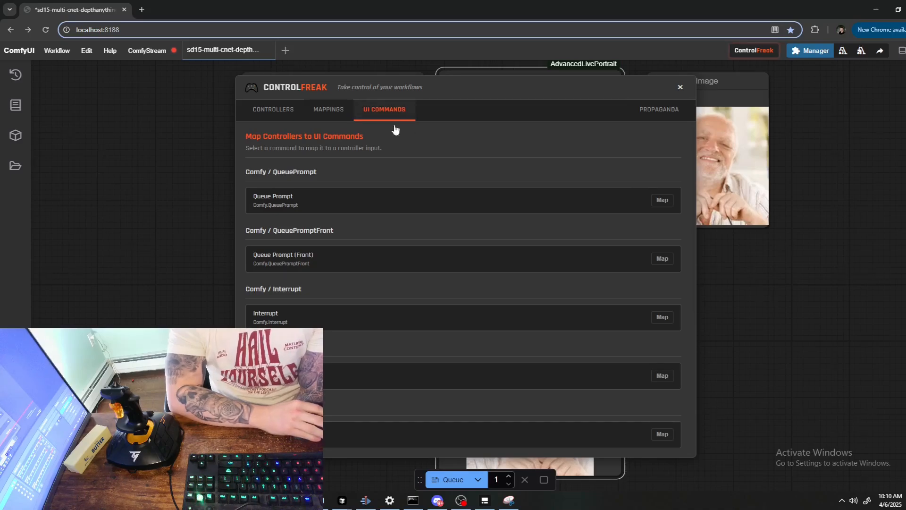
pyautogui.moveTo(484, 291)
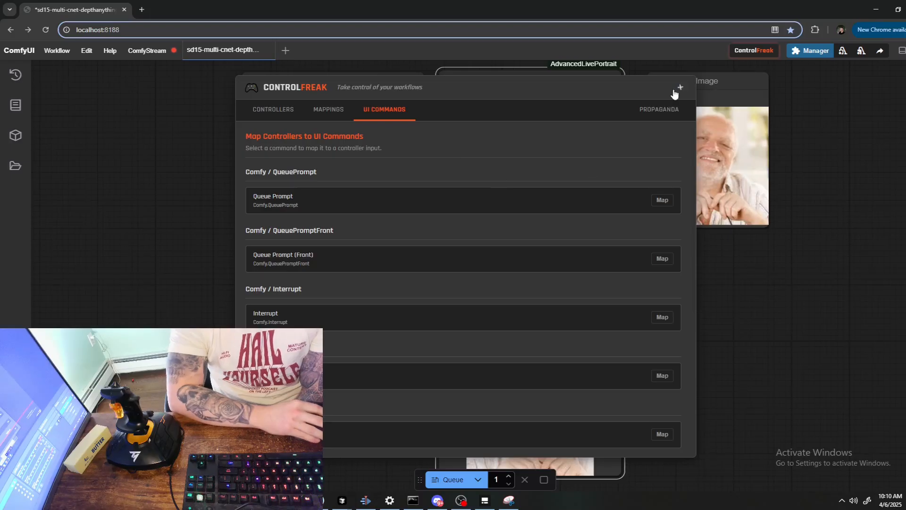
# Close ControlFreak, then Quick Map both rotate_pitch and rotate_roll to controller inputs.
pyautogui.click(680, 89)
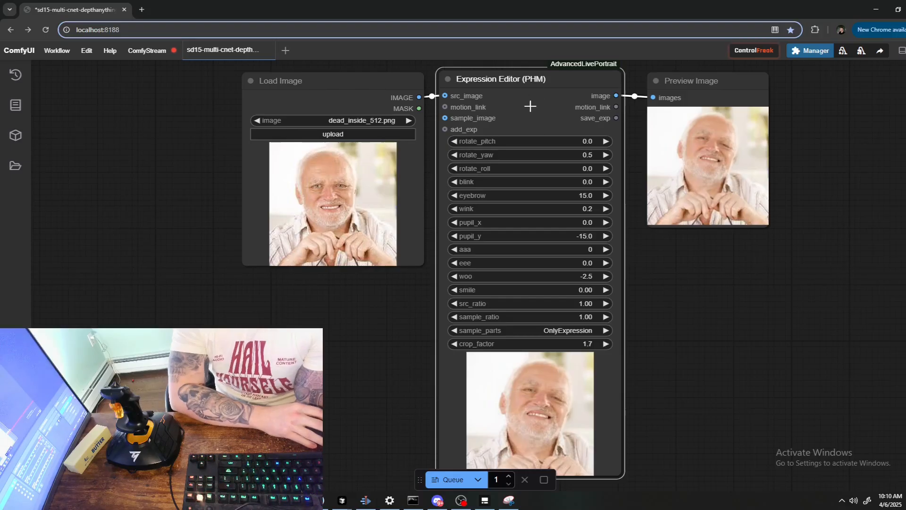
pyautogui.rightClick(530, 105)
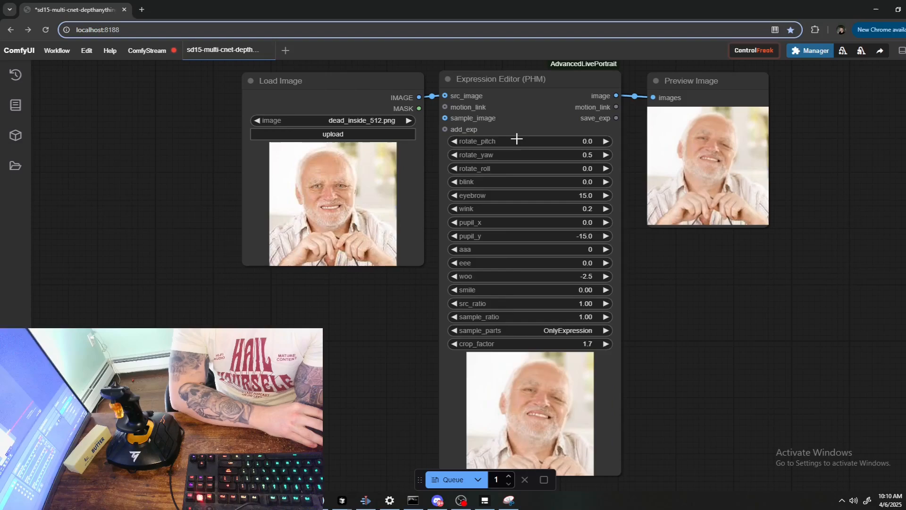
pyautogui.rightClick(518, 139)
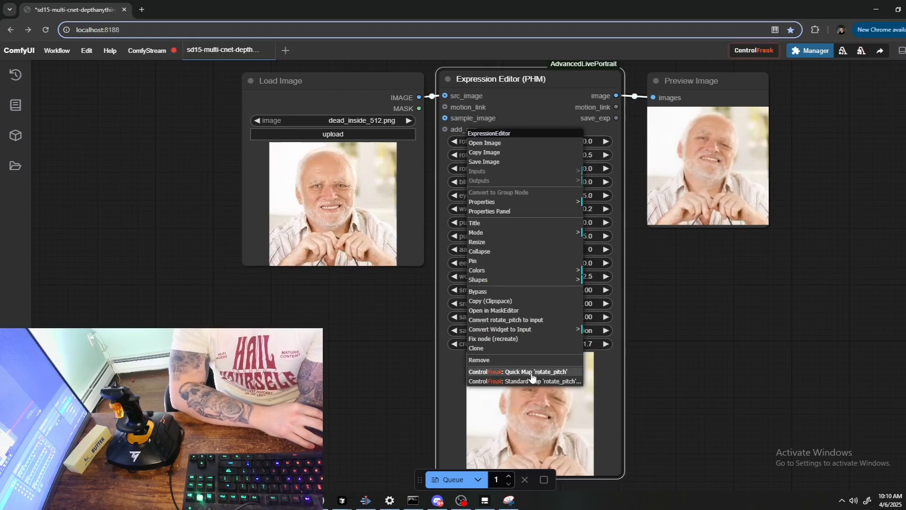
pyautogui.click(517, 371)
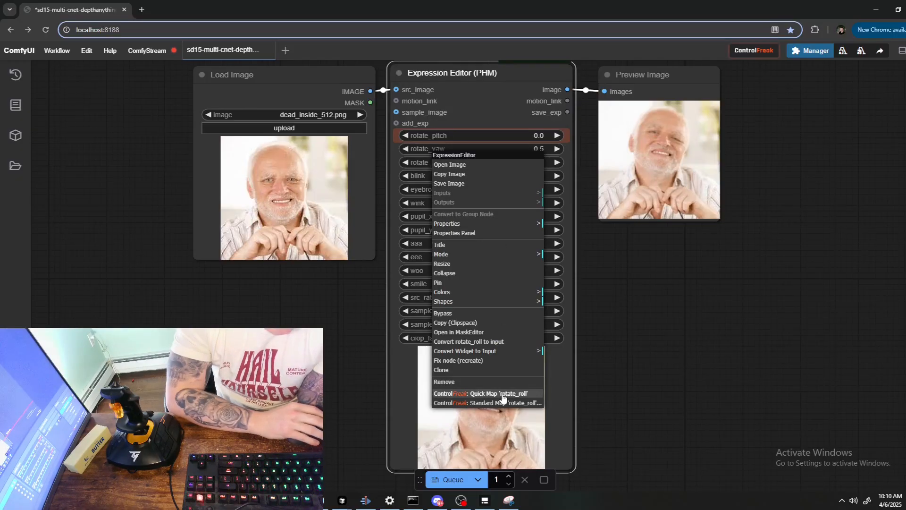
pyautogui.click(482, 393)
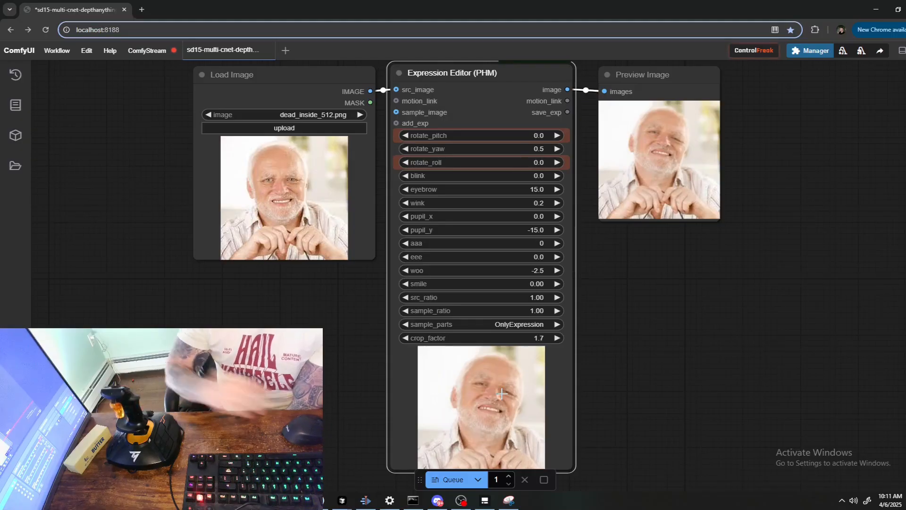
# Enable Invert Mapping on the rotate_roll widget's ControlFreak mapping.
pyautogui.rightClick(475, 195)
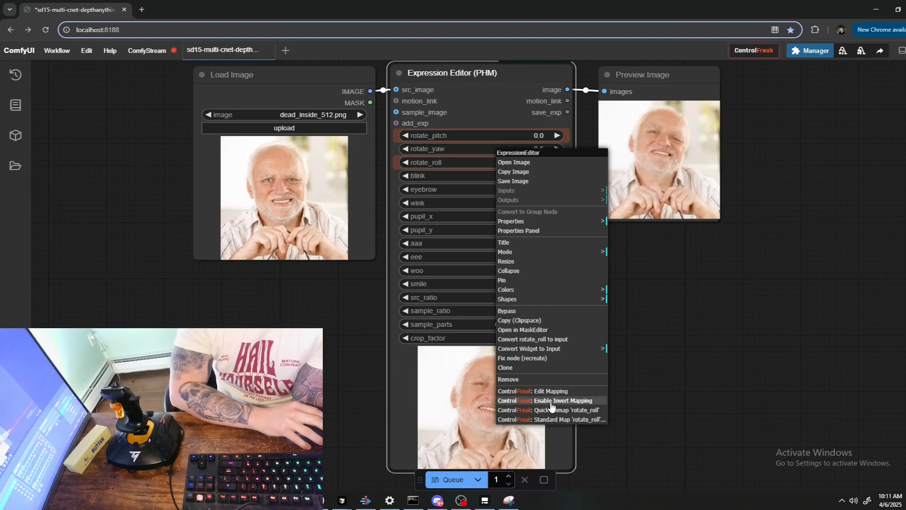
pyautogui.click(547, 400)
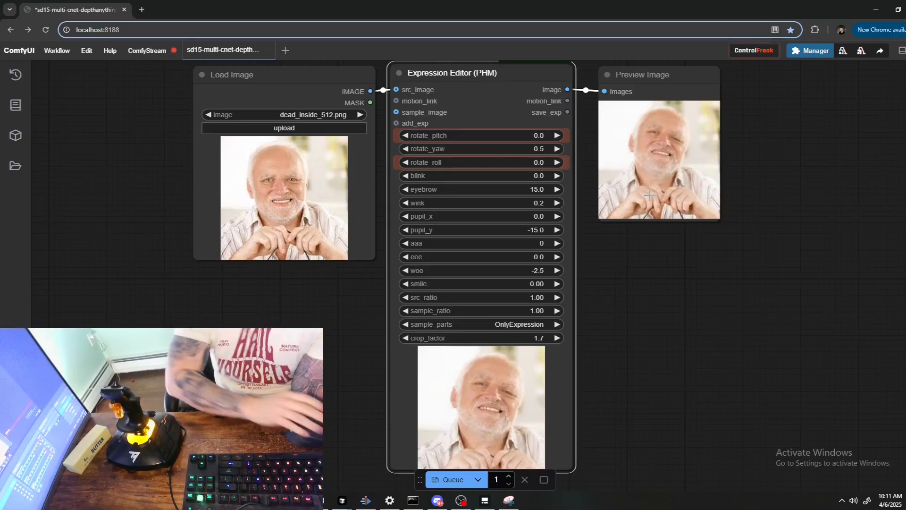
pyautogui.moveTo(458, 199)
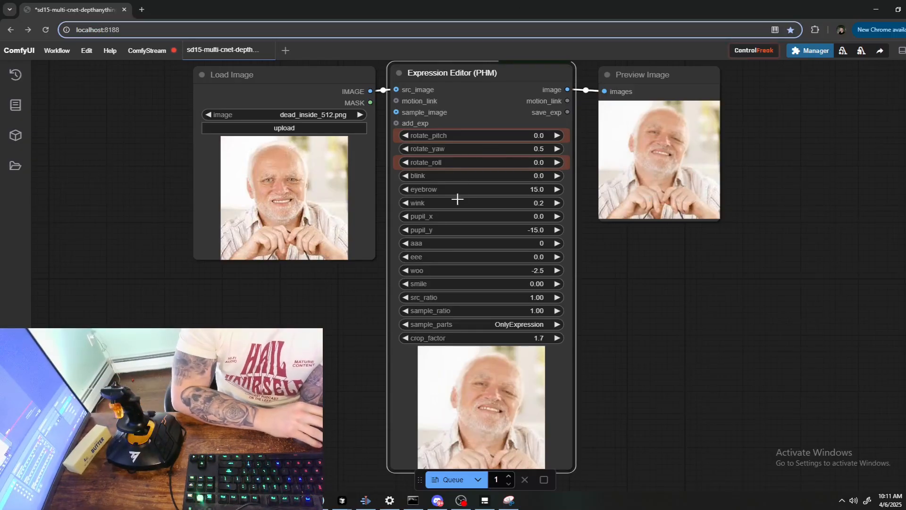
pyautogui.moveTo(457, 275)
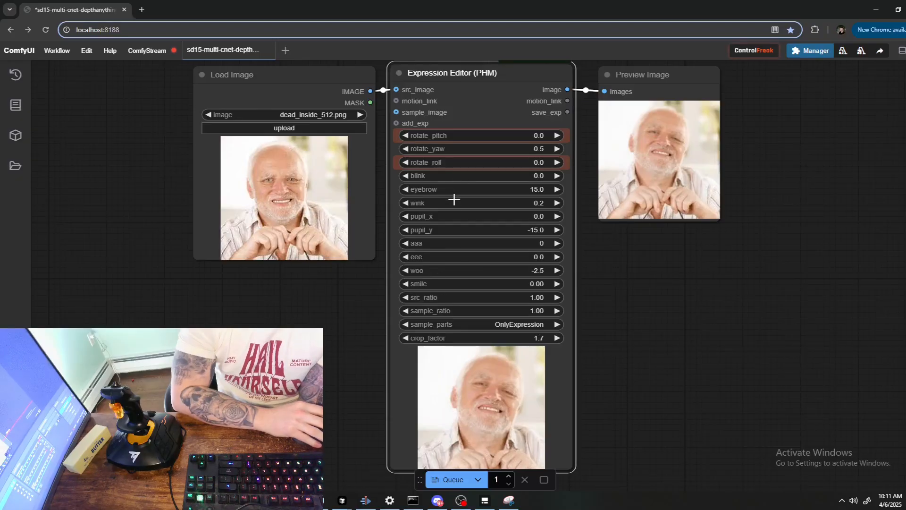
# Start a Standard Map for wink with range 0–25, and set Load LoRA strength_model to 100.
pyautogui.rightClick(453, 201)
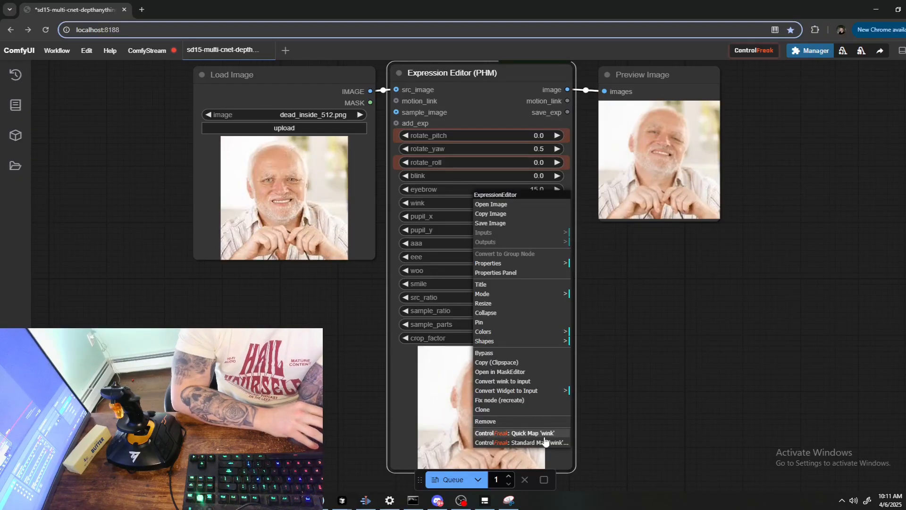
pyautogui.click(520, 442)
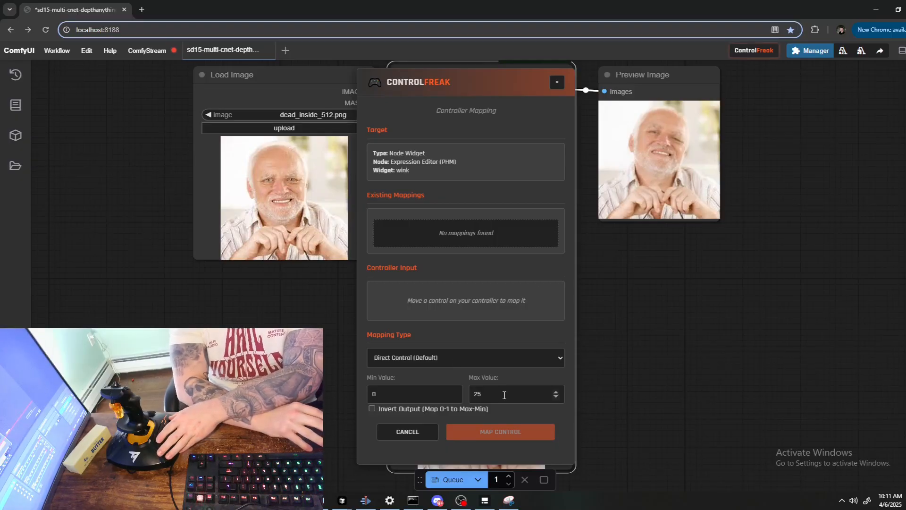
pyautogui.moveTo(772, 286)
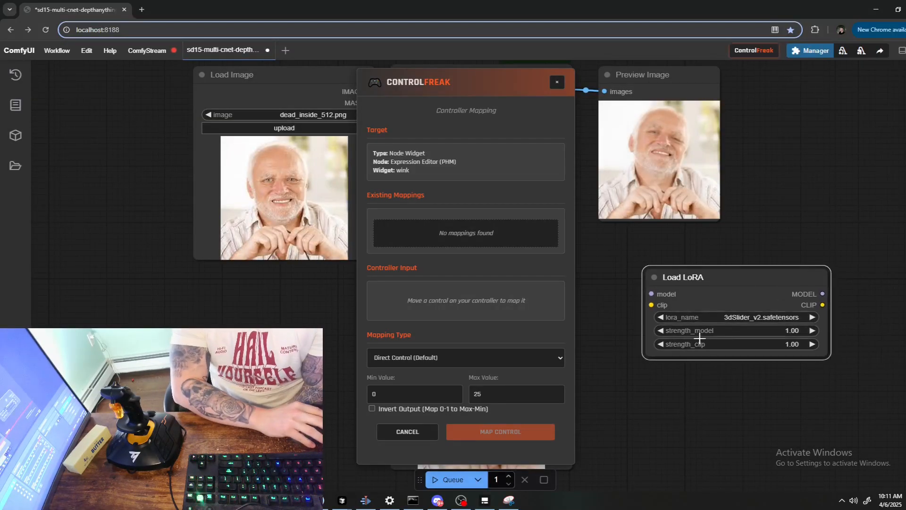
pyautogui.doubleClick(735, 329)
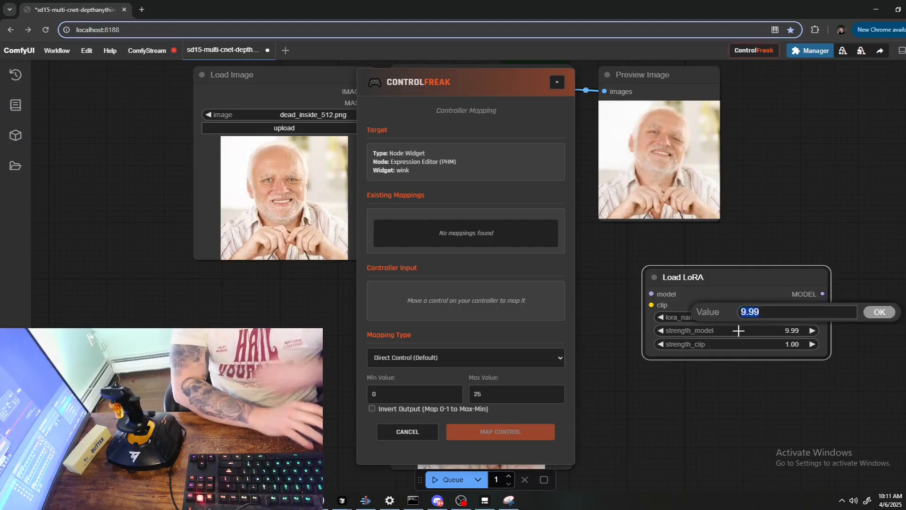
pyautogui.click(879, 312)
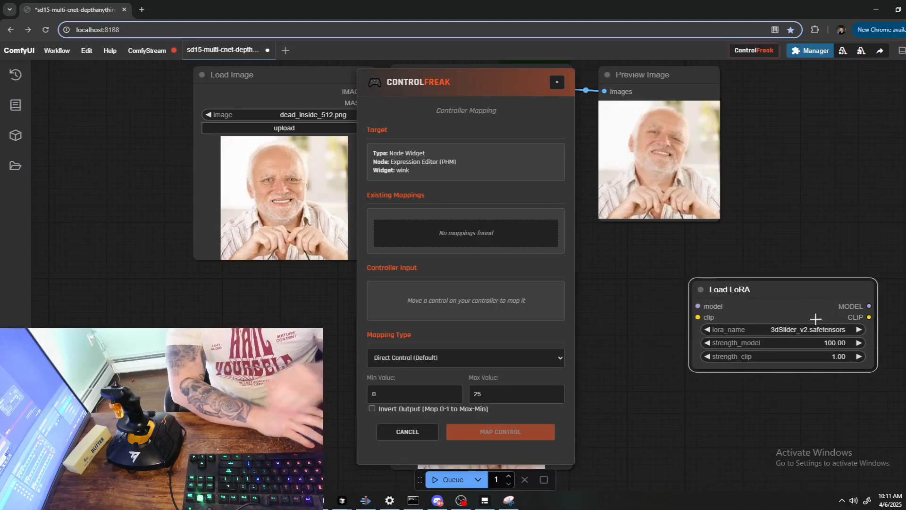
pyautogui.moveTo(774, 342)
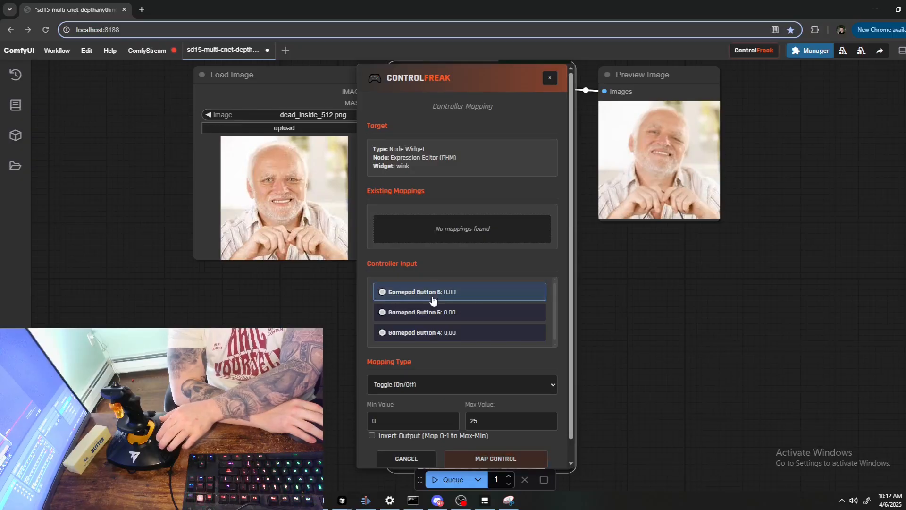
pyautogui.moveTo(425, 368)
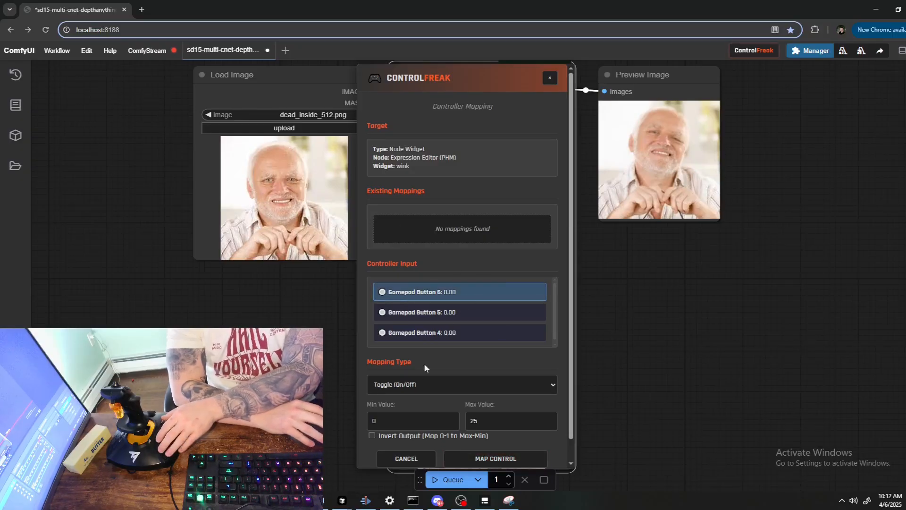
pyautogui.moveTo(423, 382)
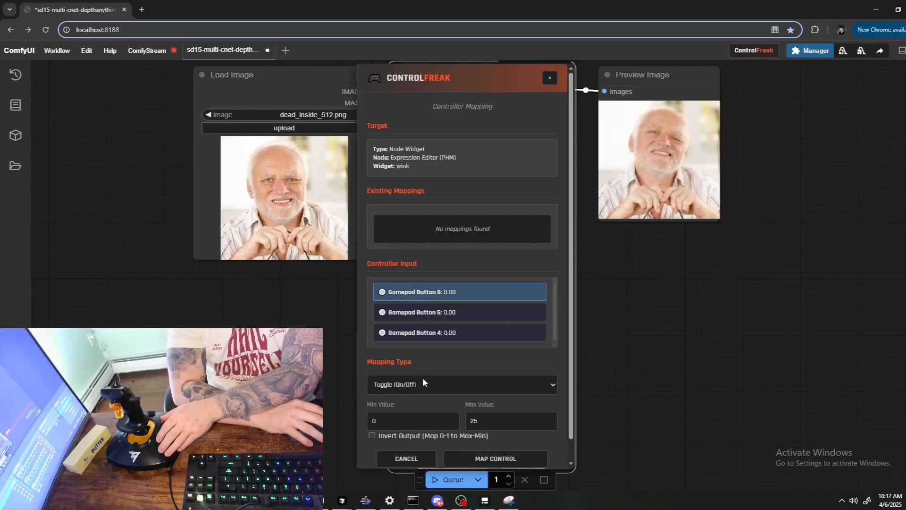
# Map Gamepad Button 6 to wink as a Momentary control from 0 to 25.
pyautogui.click(461, 384)
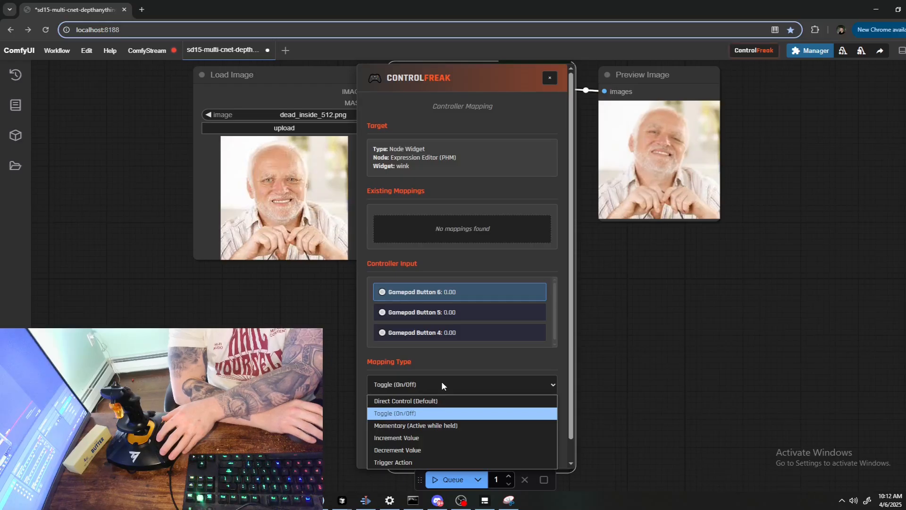
pyautogui.moveTo(443, 425)
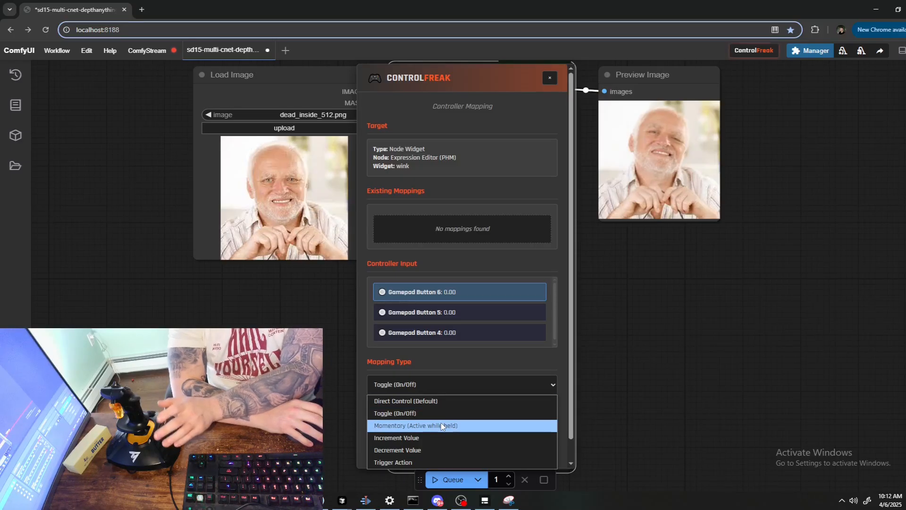
pyautogui.moveTo(435, 443)
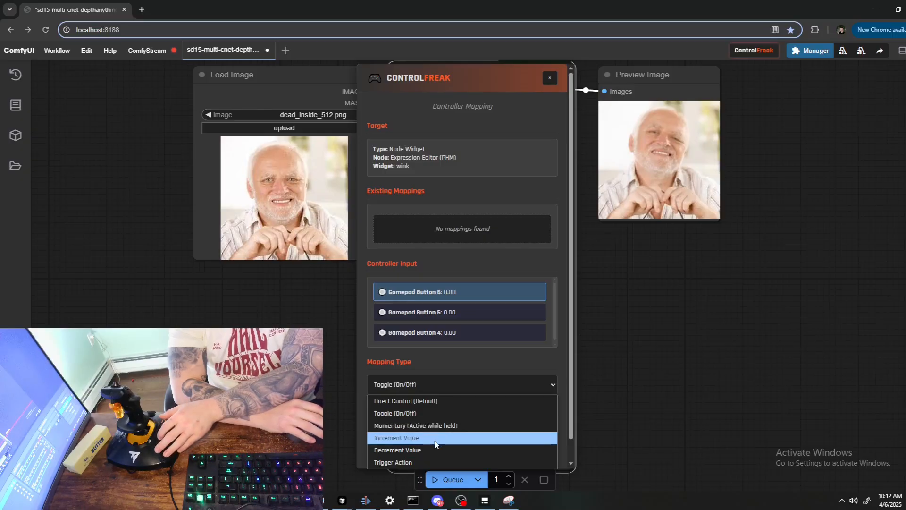
pyautogui.moveTo(435, 450)
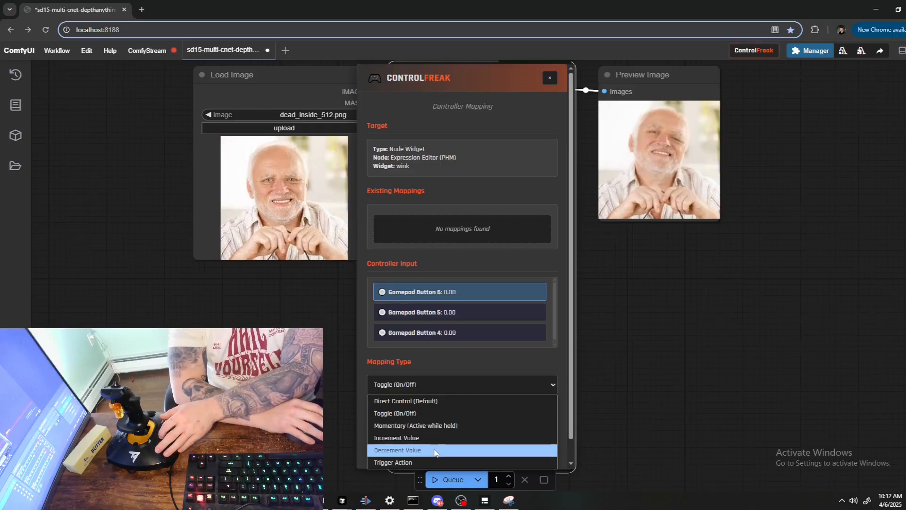
pyautogui.moveTo(430, 462)
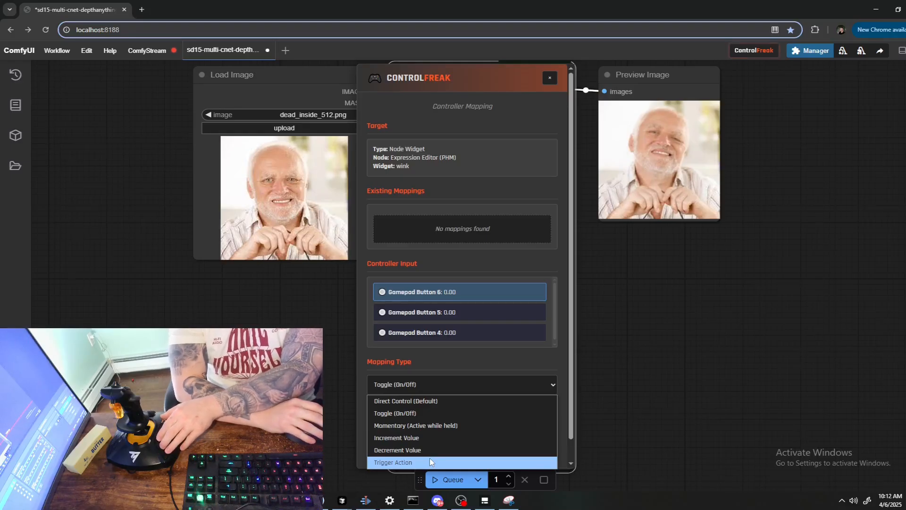
pyautogui.moveTo(435, 384)
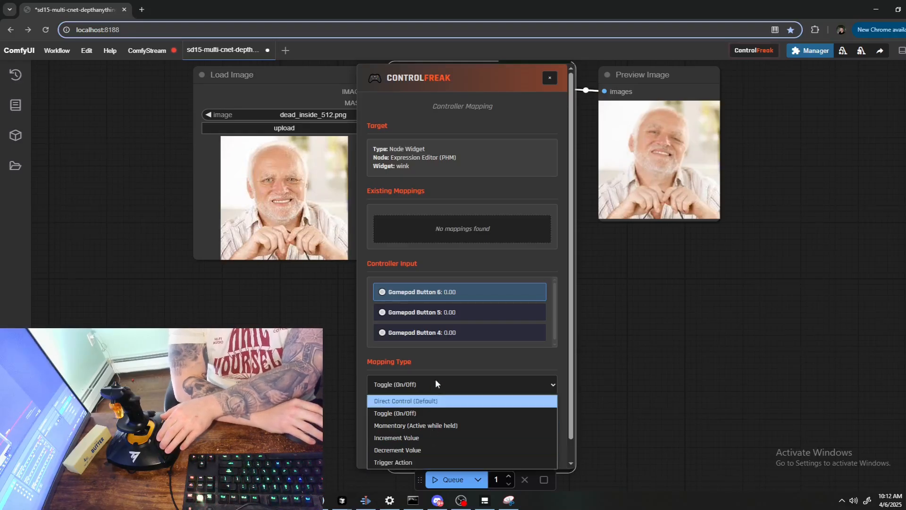
pyautogui.moveTo(428, 427)
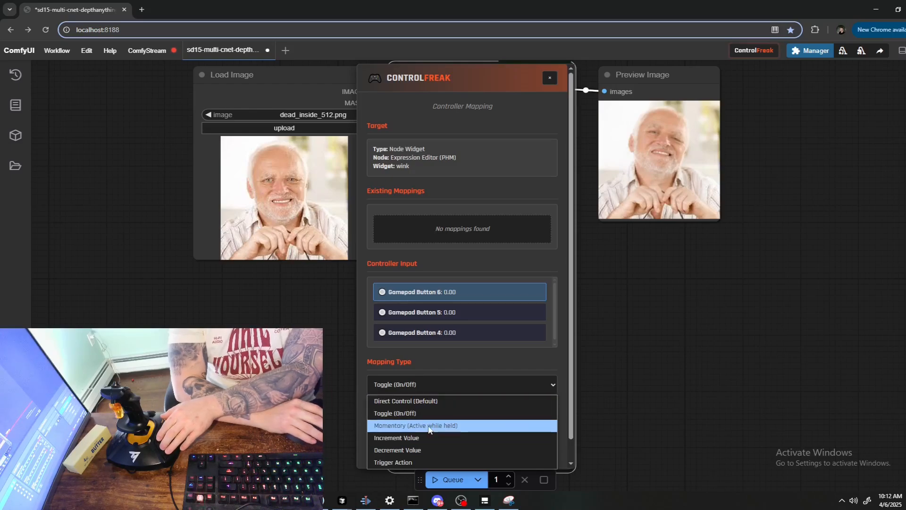
pyautogui.click(415, 426)
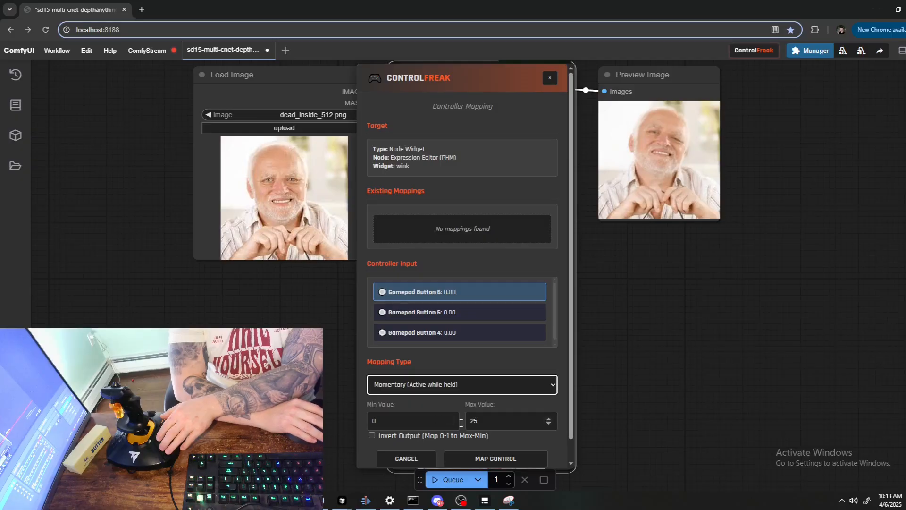
pyautogui.moveTo(495, 458)
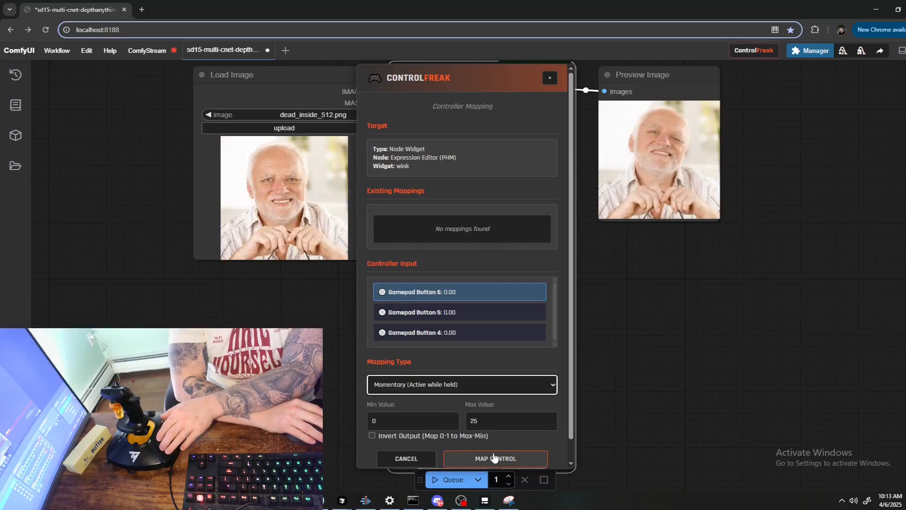
pyautogui.click(495, 459)
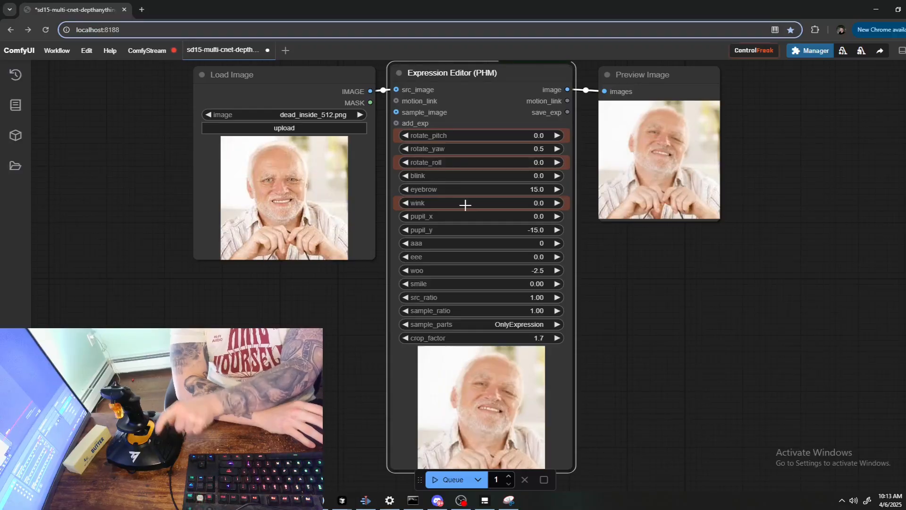
pyautogui.moveTo(482, 215)
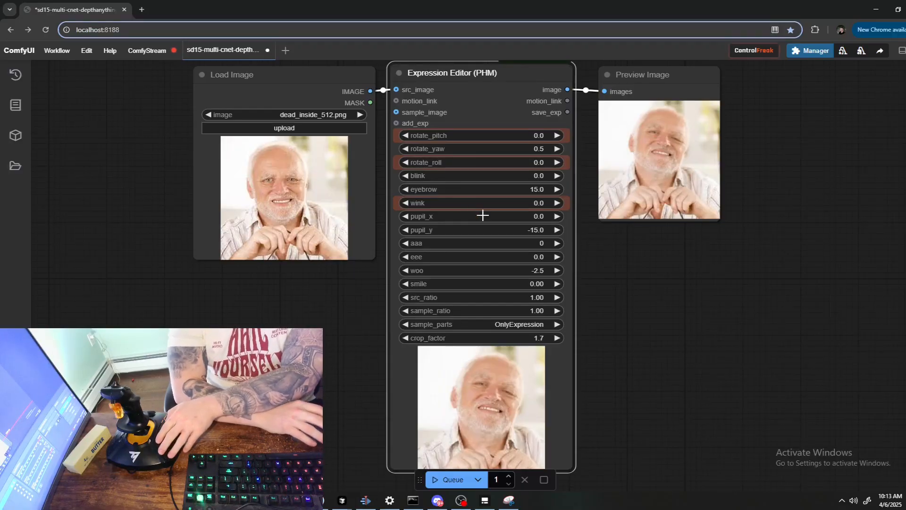
# Map Gamepad Button 5 to pupil_y as Increment Value, step 3, range -15 to 15.
pyautogui.rightClick(482, 229)
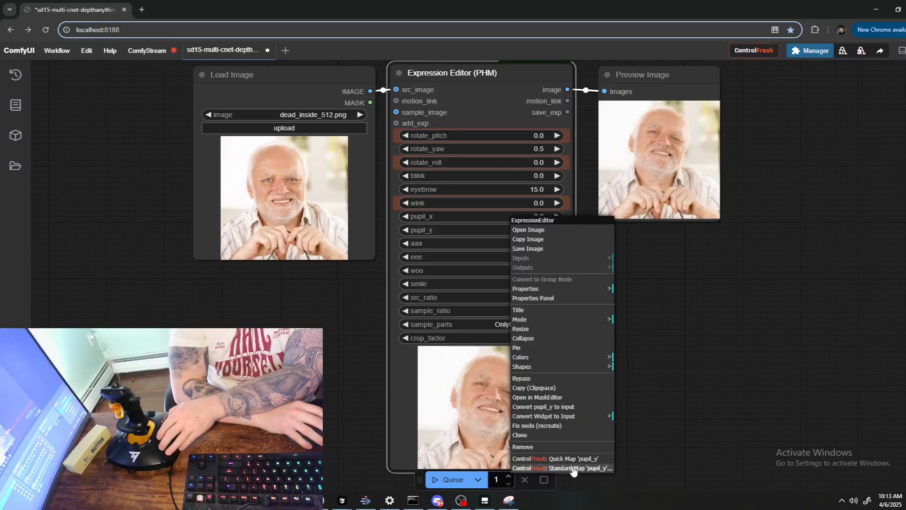
pyautogui.click(561, 458)
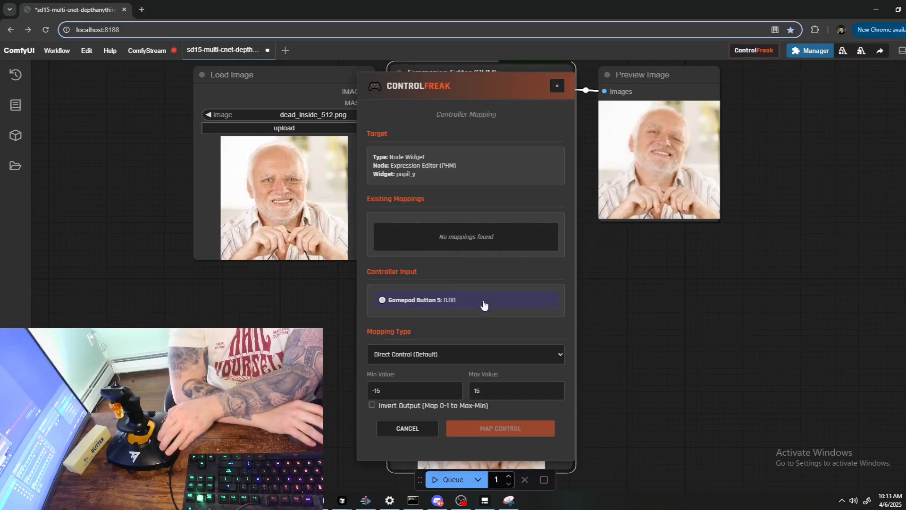
pyautogui.click(465, 354)
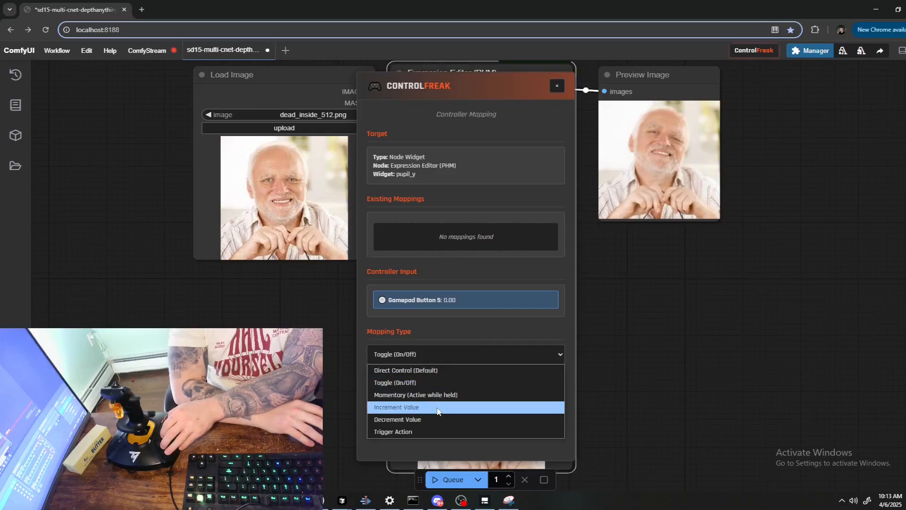
pyautogui.click(396, 407)
pyautogui.write('3')
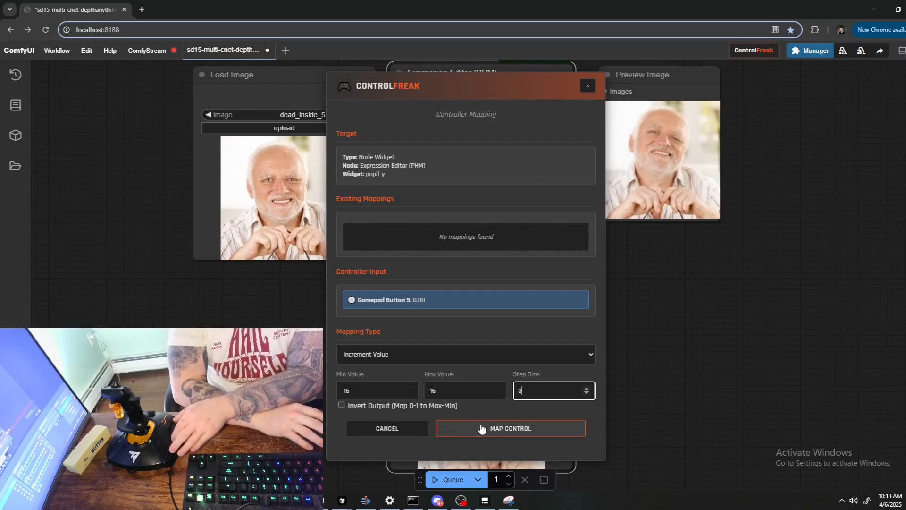
pyautogui.click(510, 428)
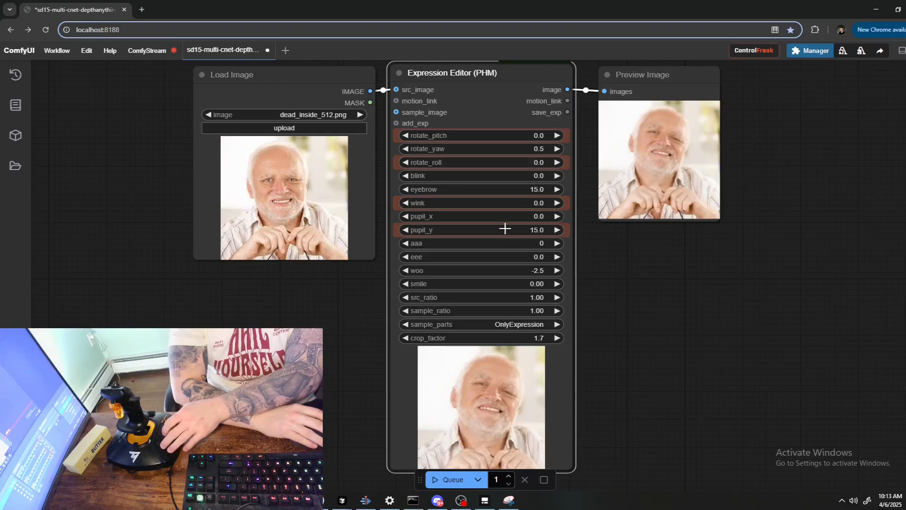
# Map Gamepad Button 4 to pupil_y as a Decrement Value control.
pyautogui.rightClick(505, 229)
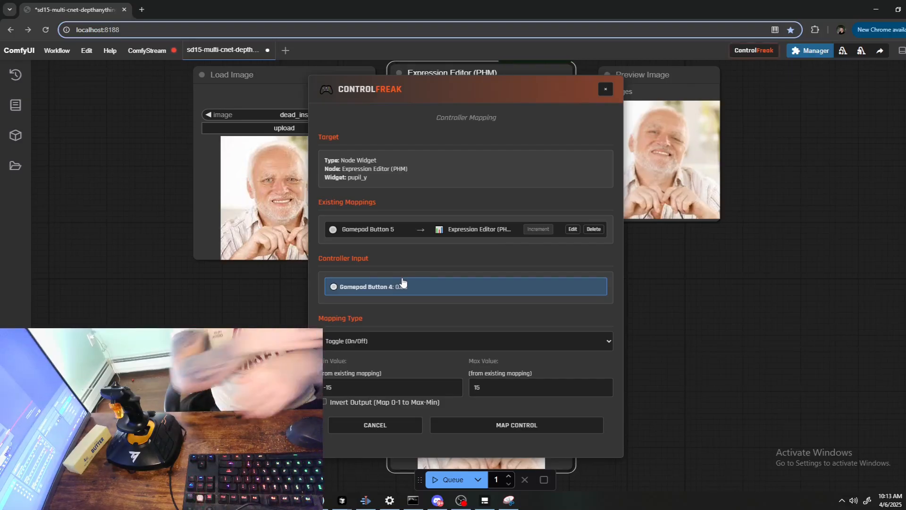
pyautogui.moveTo(396, 182)
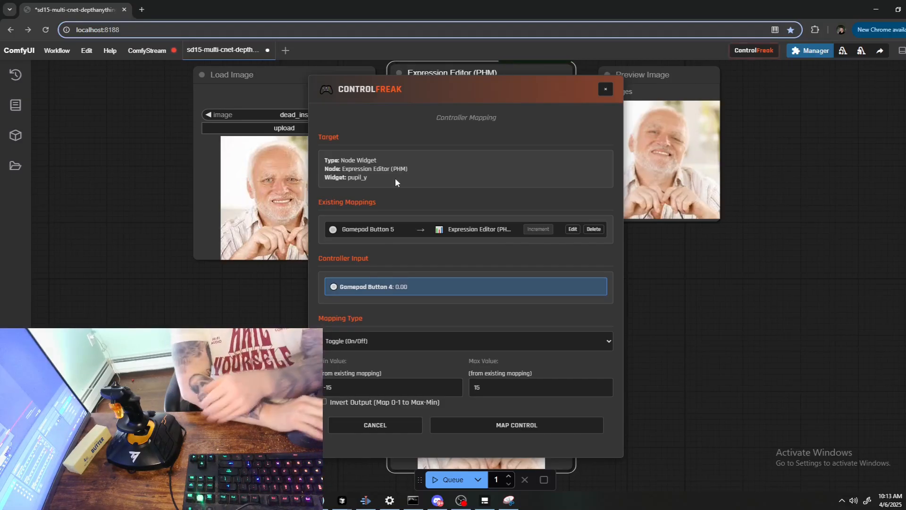
pyautogui.click(465, 340)
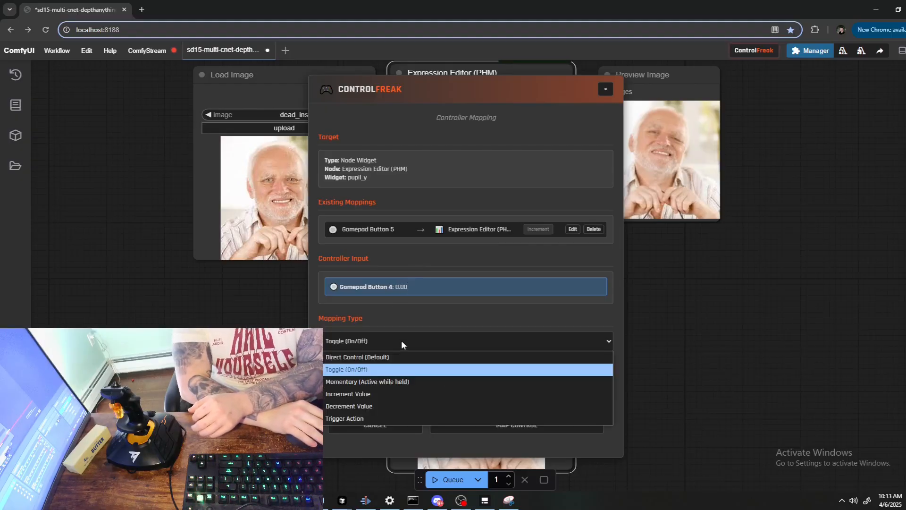
pyautogui.click(348, 406)
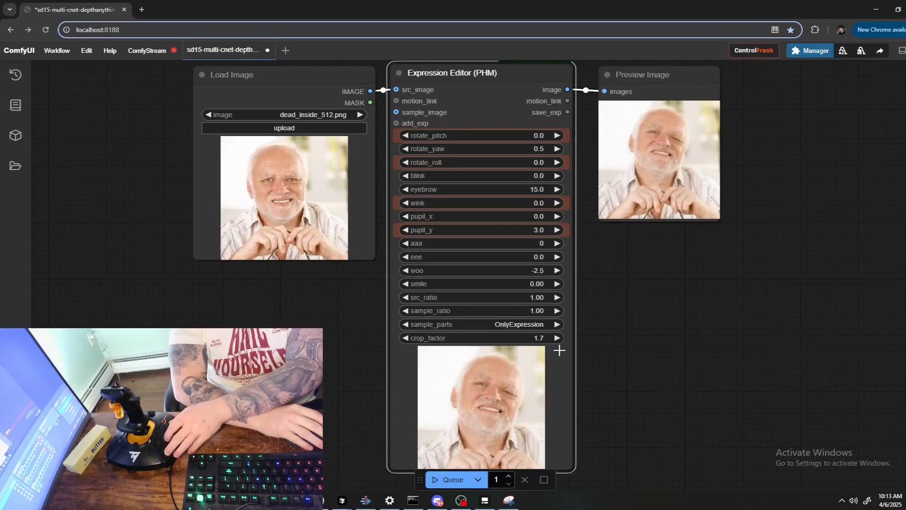
pyautogui.click(557, 229)
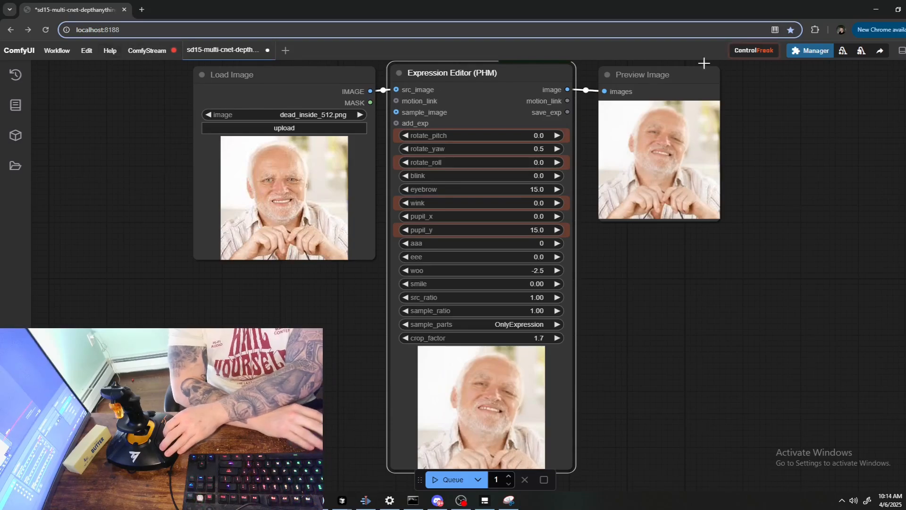
# Map Gamepad Button 0 to the Queue Prompt UI command in ControlFreak.
pyautogui.click(754, 51)
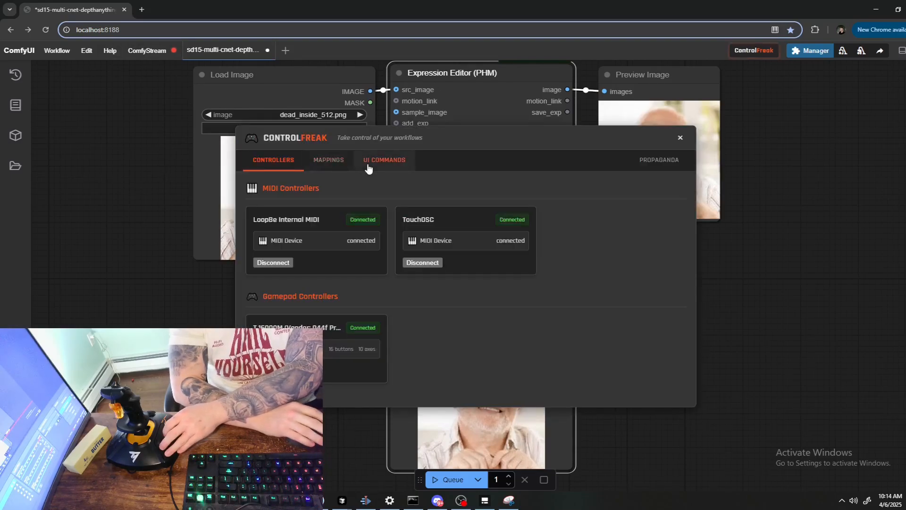
pyautogui.click(384, 159)
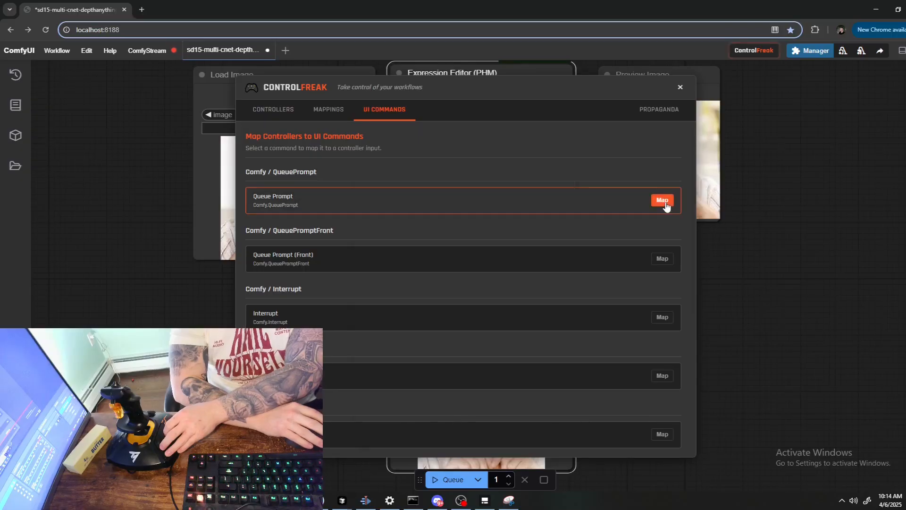
pyautogui.click(662, 200)
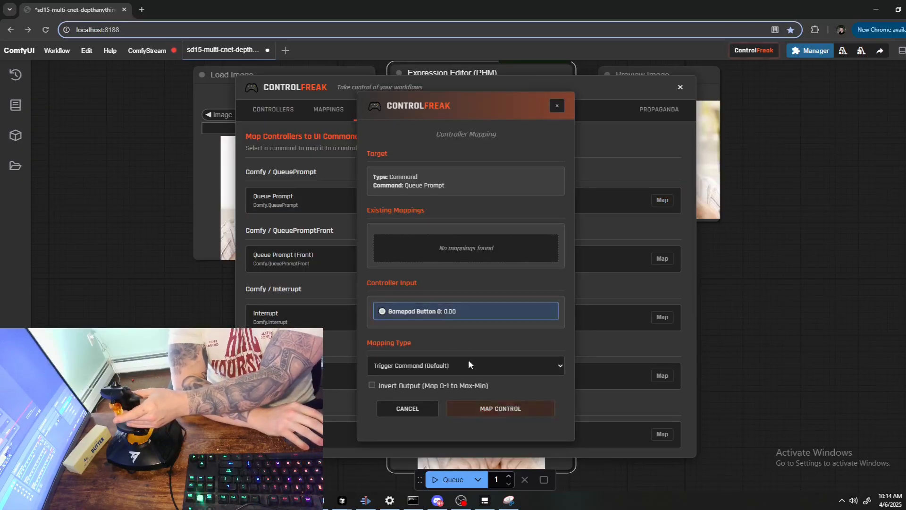
pyautogui.click(407, 408)
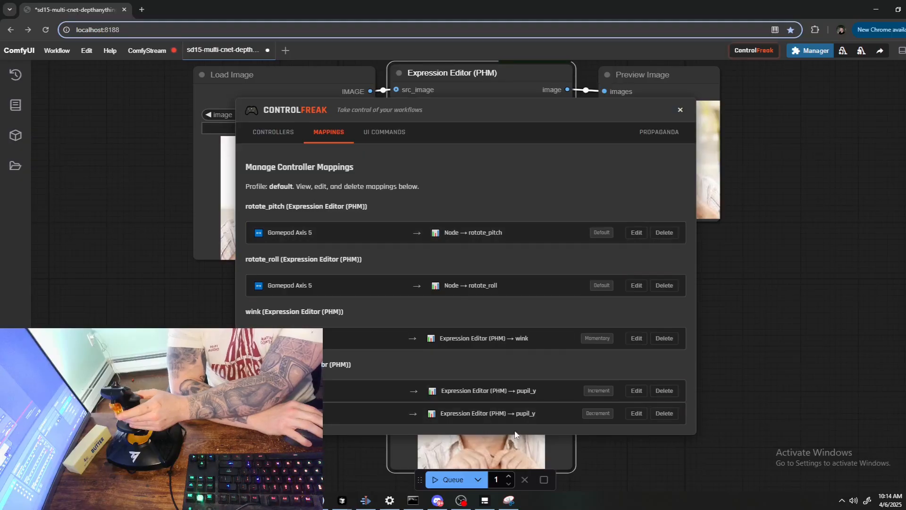
pyautogui.moveTo(348, 225)
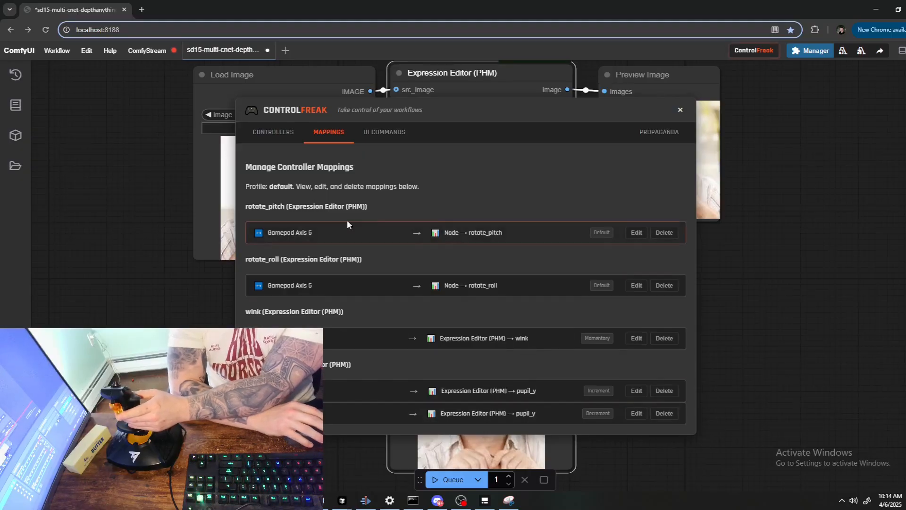
pyautogui.moveTo(407, 374)
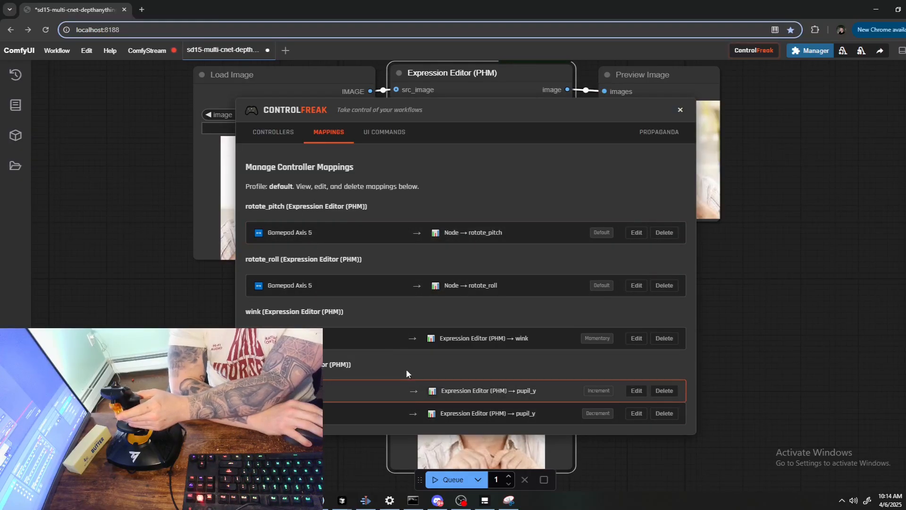
# Review rotate_pitch's direct axis mapping (-20 to 20) in ControlFreak and cancel without changes.
pyautogui.click(679, 110)
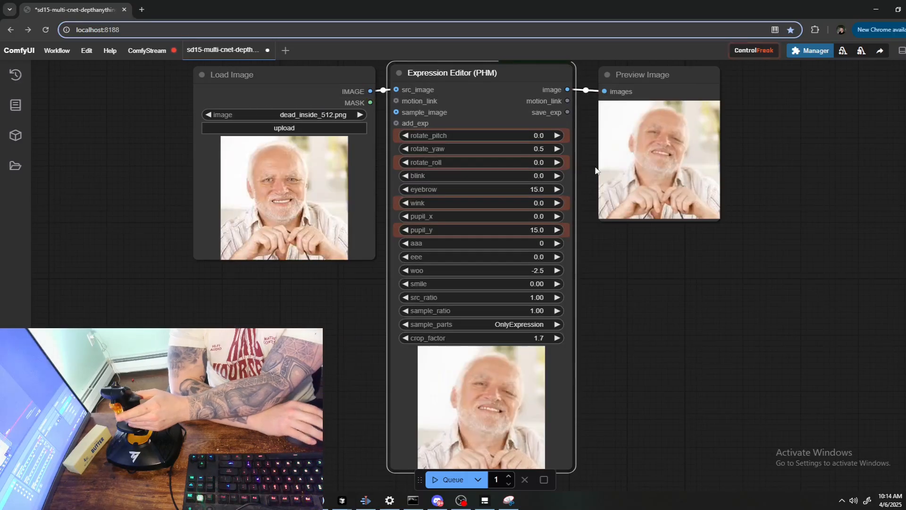
pyautogui.click(753, 51)
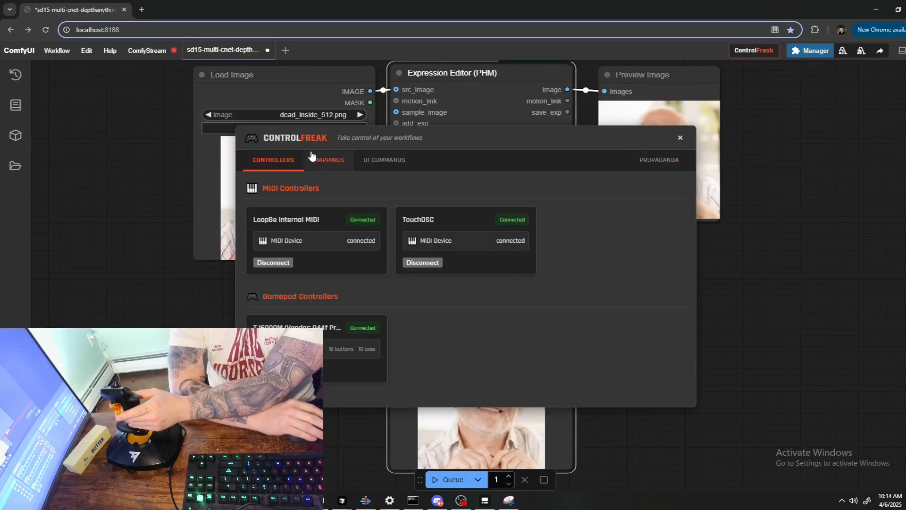
pyautogui.click(329, 160)
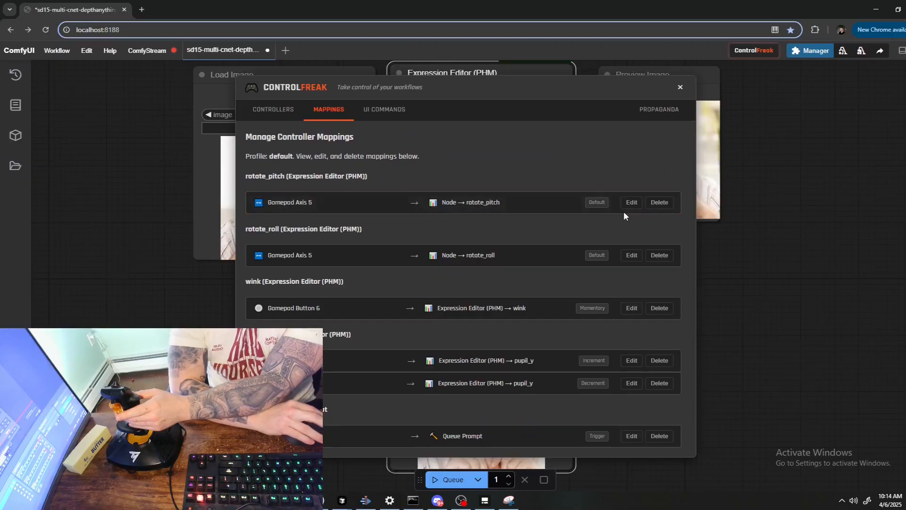
pyautogui.click(631, 203)
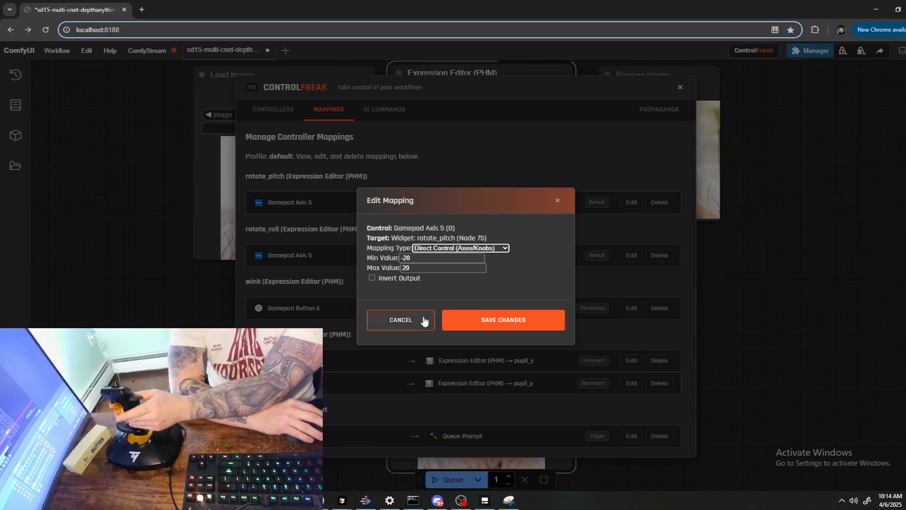
pyautogui.click(401, 319)
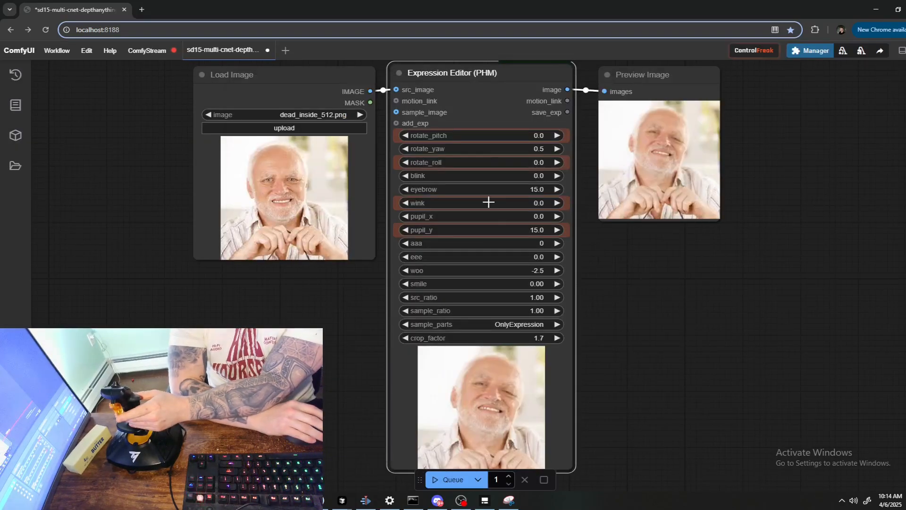
# Bring up the wink widget's ControlFreak mapping options and leave the mapping unchanged.
pyautogui.rightClick(489, 202)
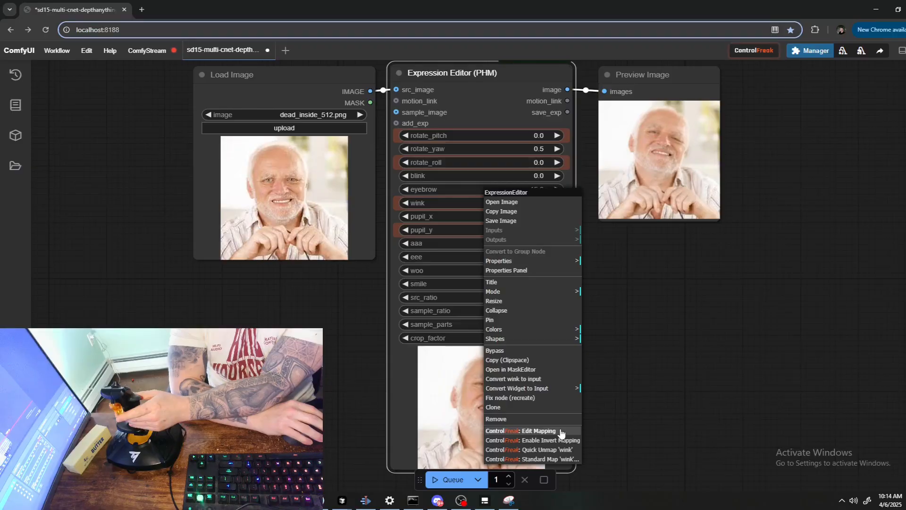
pyautogui.moveTo(546, 456)
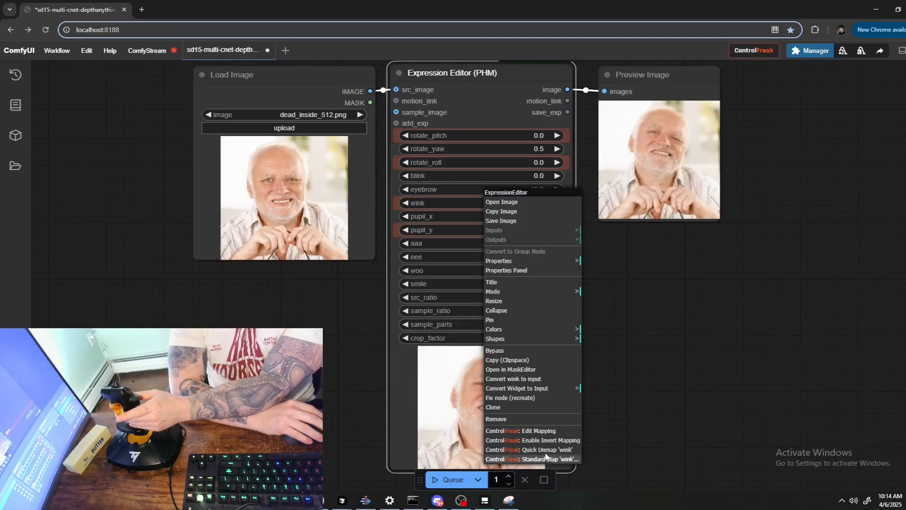
pyautogui.click(601, 314)
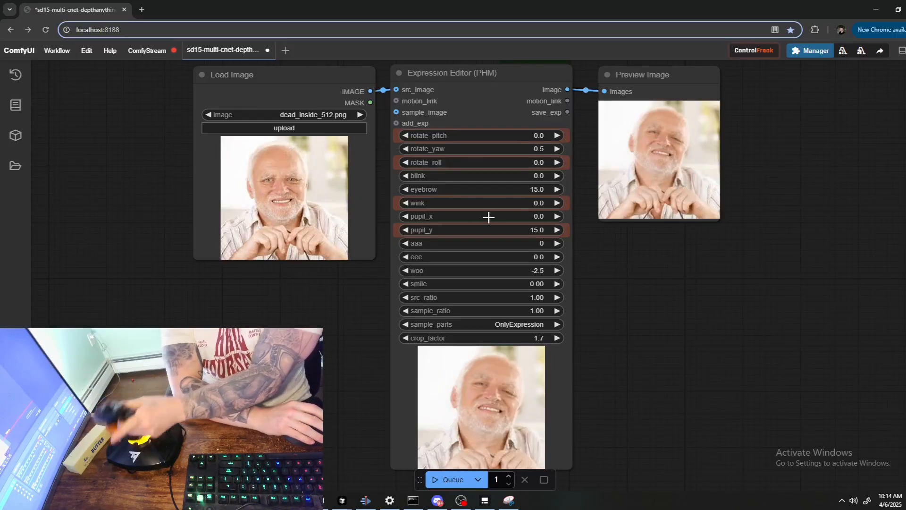
pyautogui.moveTo(447, 231)
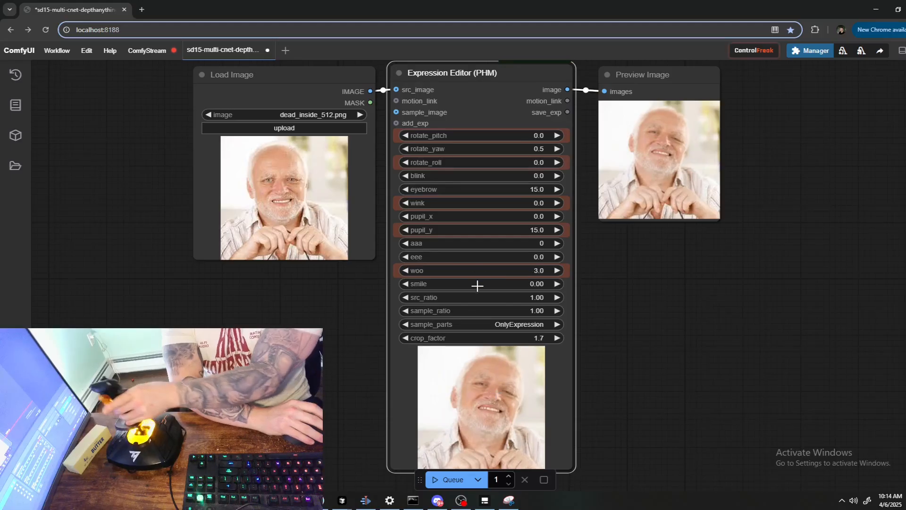
# Map the smile widget to a joystick input via ControlFreak Quick Map 'smile'.
pyautogui.rightClick(477, 283)
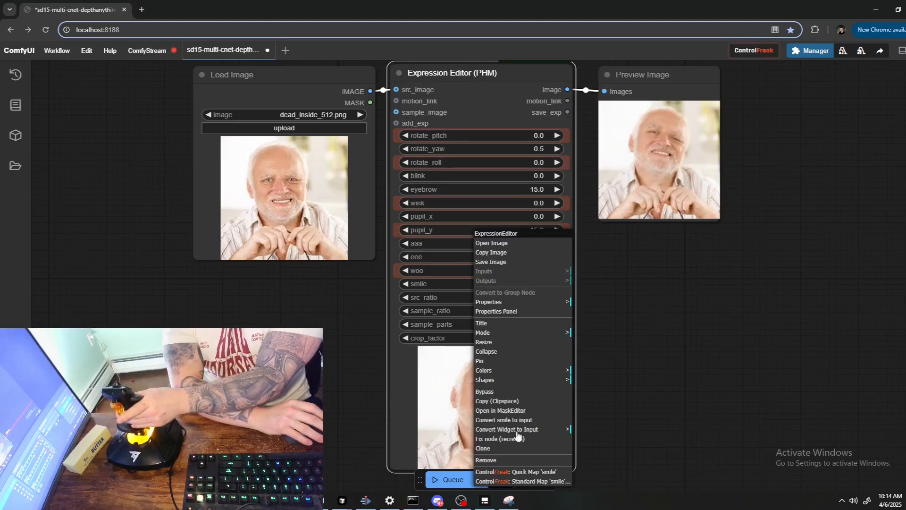
pyautogui.click(523, 471)
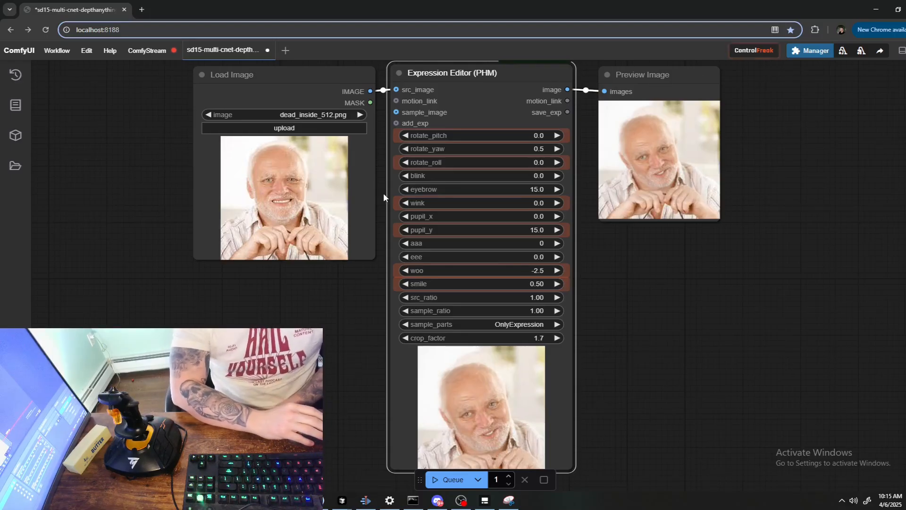
pyautogui.moveTo(378, 221)
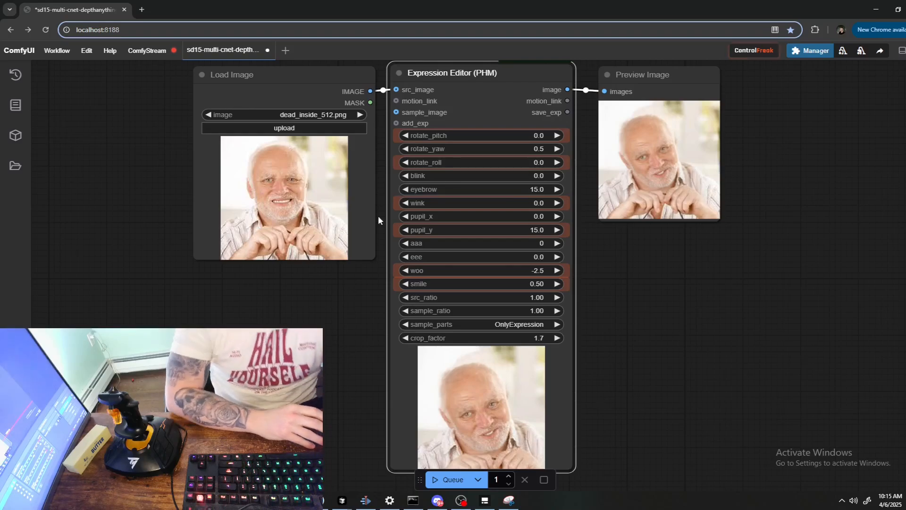